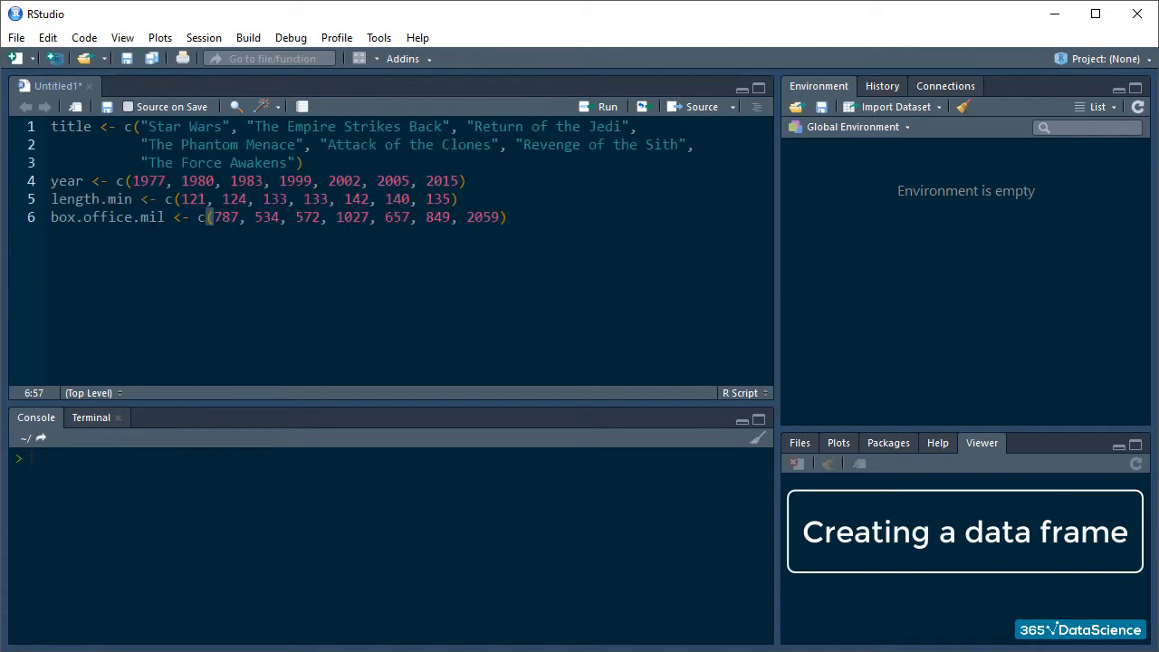
Step: Run the title, year, length.min and box.office.mil vector definitions into the environment
left_click(302, 163)
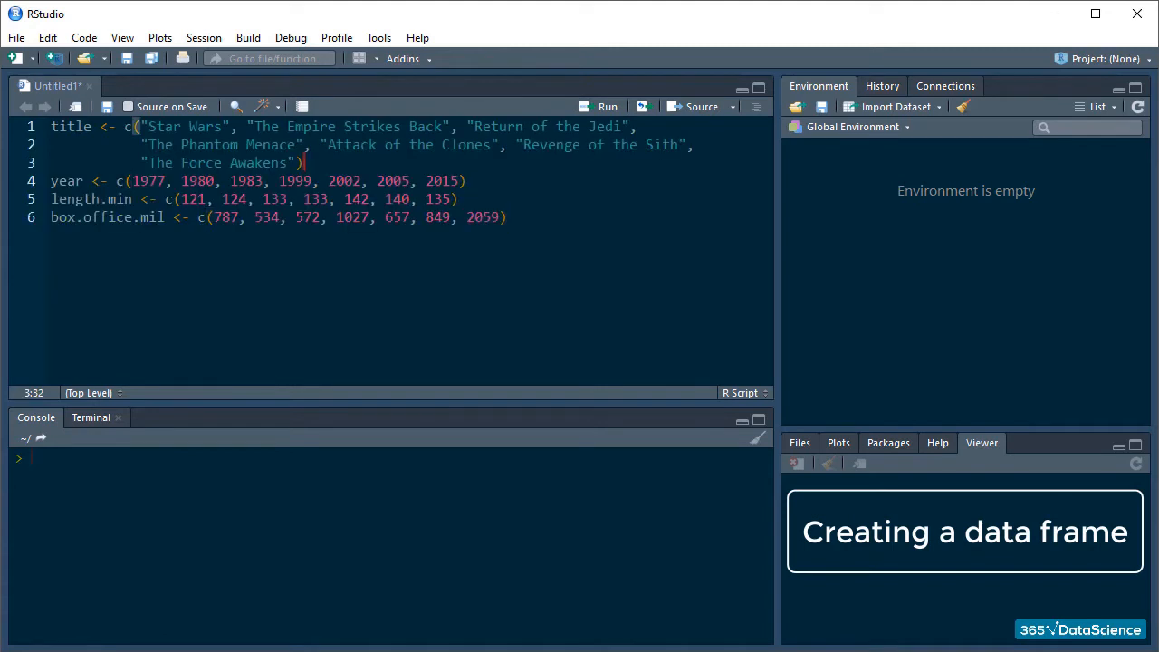
left_click(609, 105)
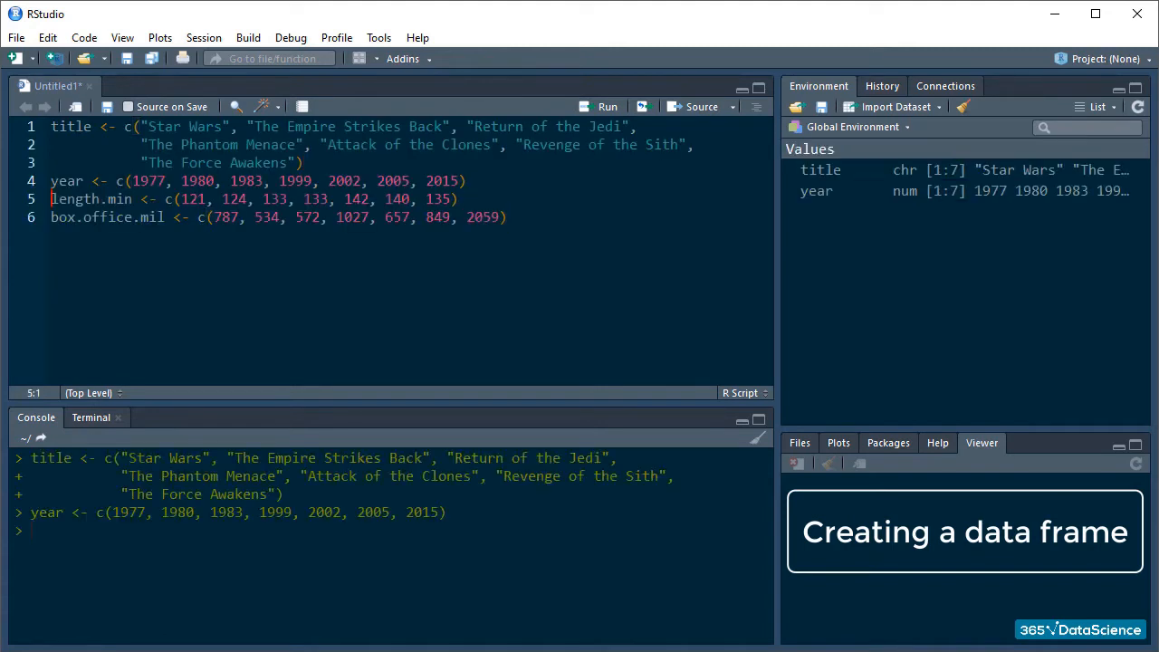
left_click(607, 105)
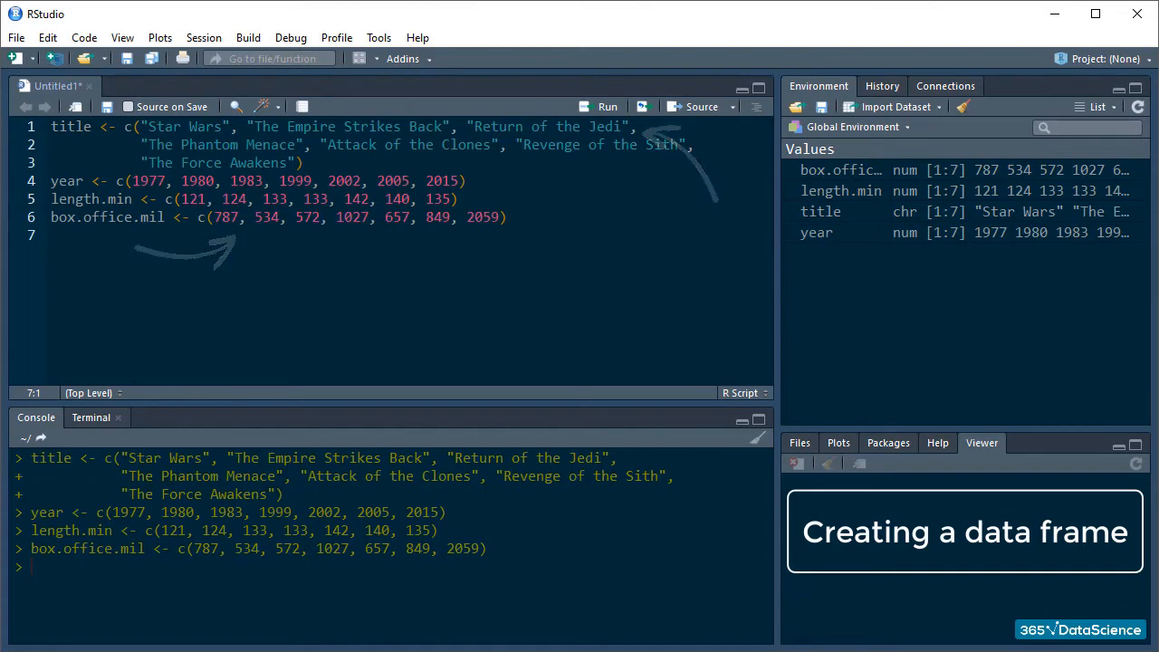
Step: Create my.data with data.frame(title, year, length.min, box.office.mil) and print its 7 rows
type("my.data <- data.")
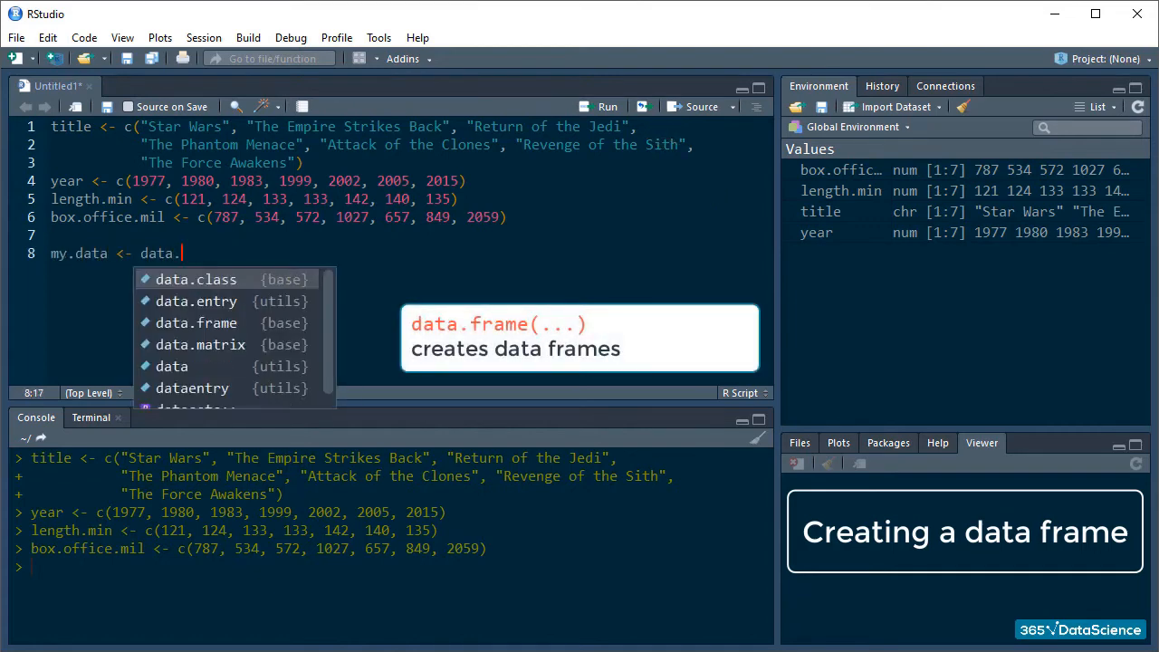
type("frame(title, year,")
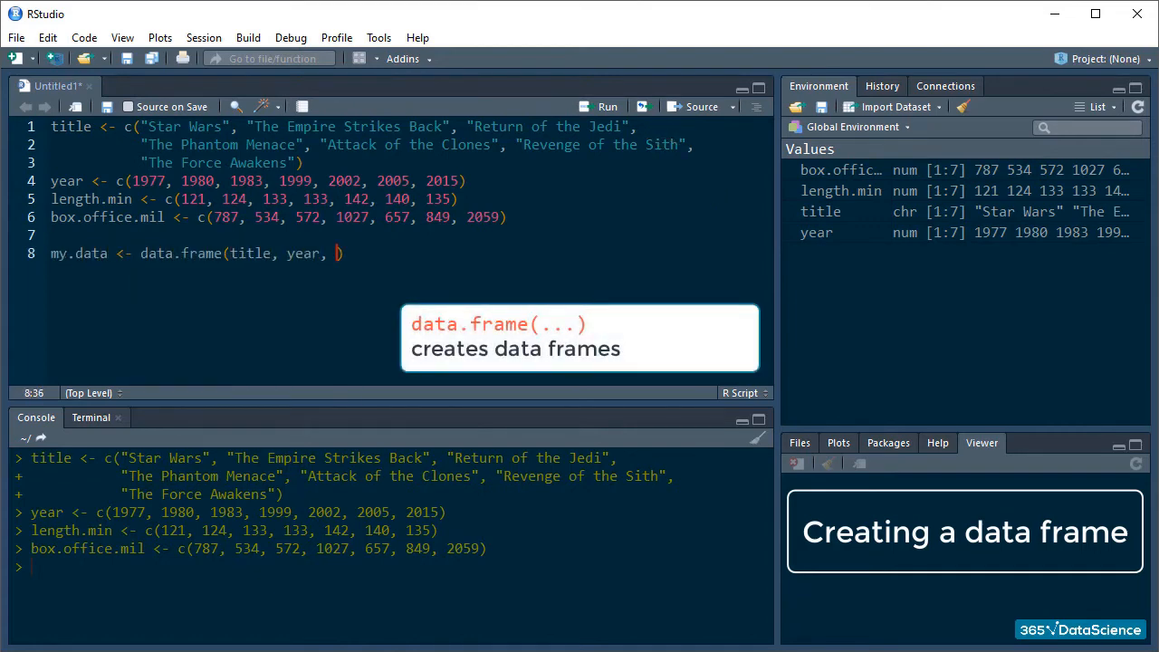
type("length.min, box.office.mil")
type("my.da")
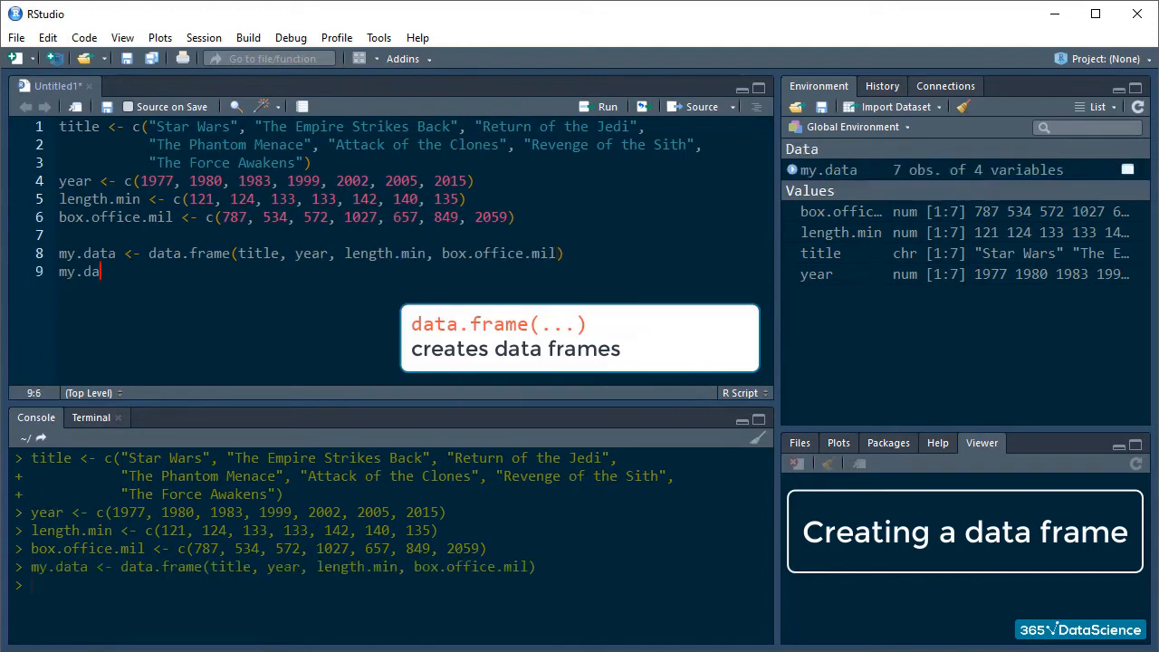
key("Return")
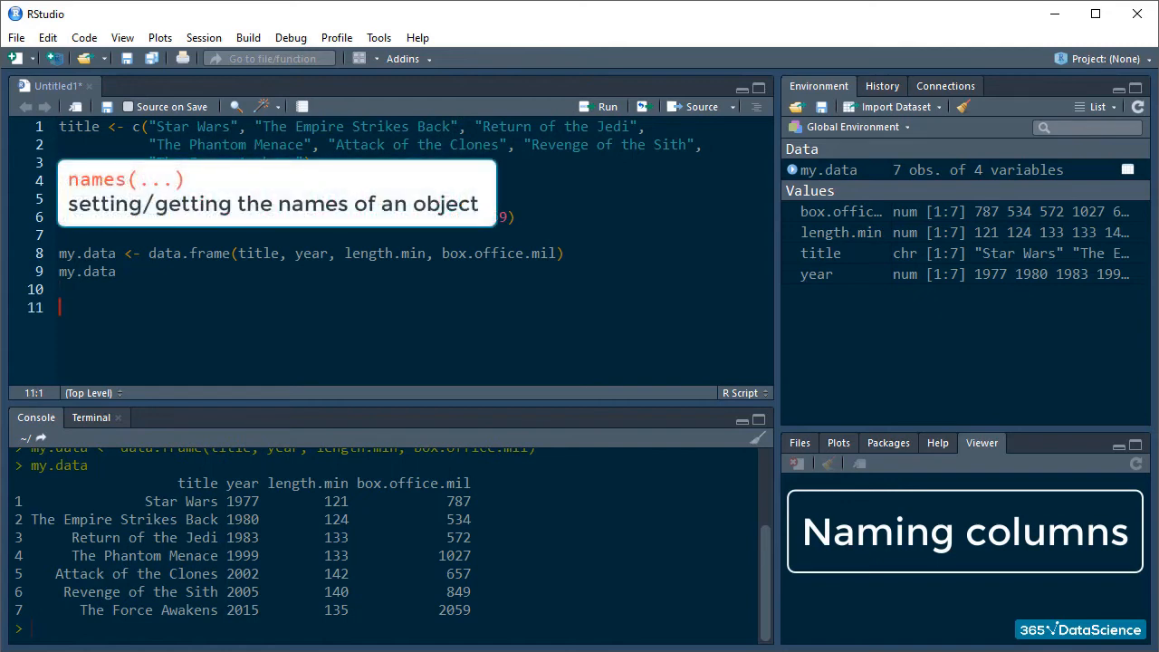
Step: Assign names(my.data) to Movie Title, Release Year, Length in Minutes, Box Office and reprint
type("names(my.data)")
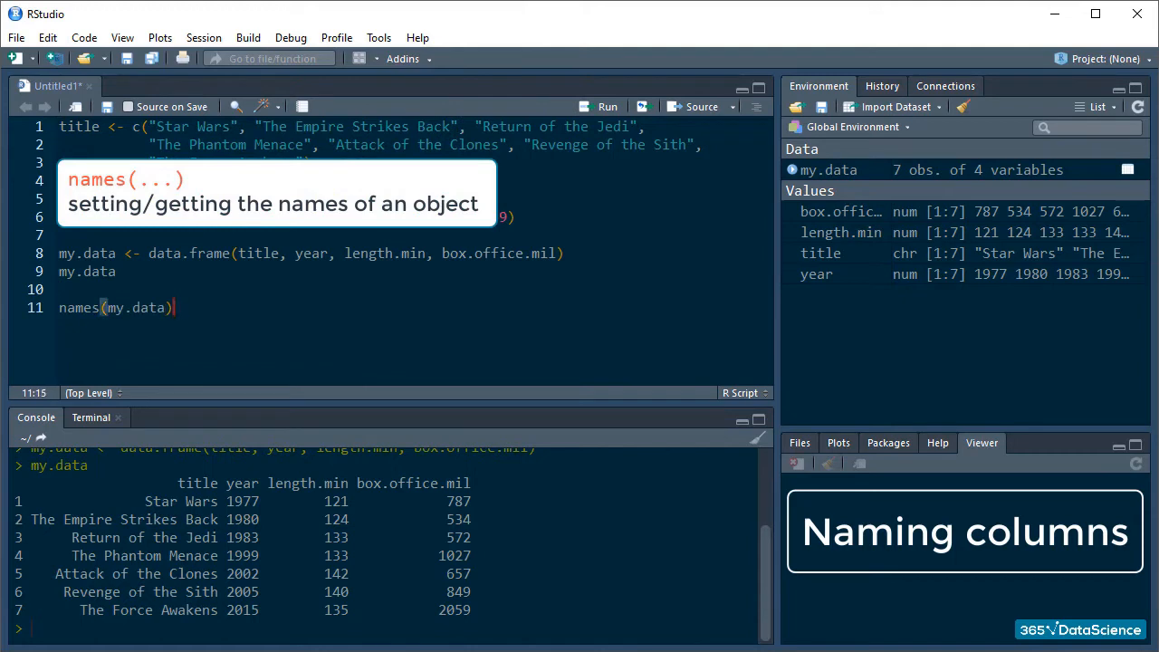
type("<- c(\"Movie \"")
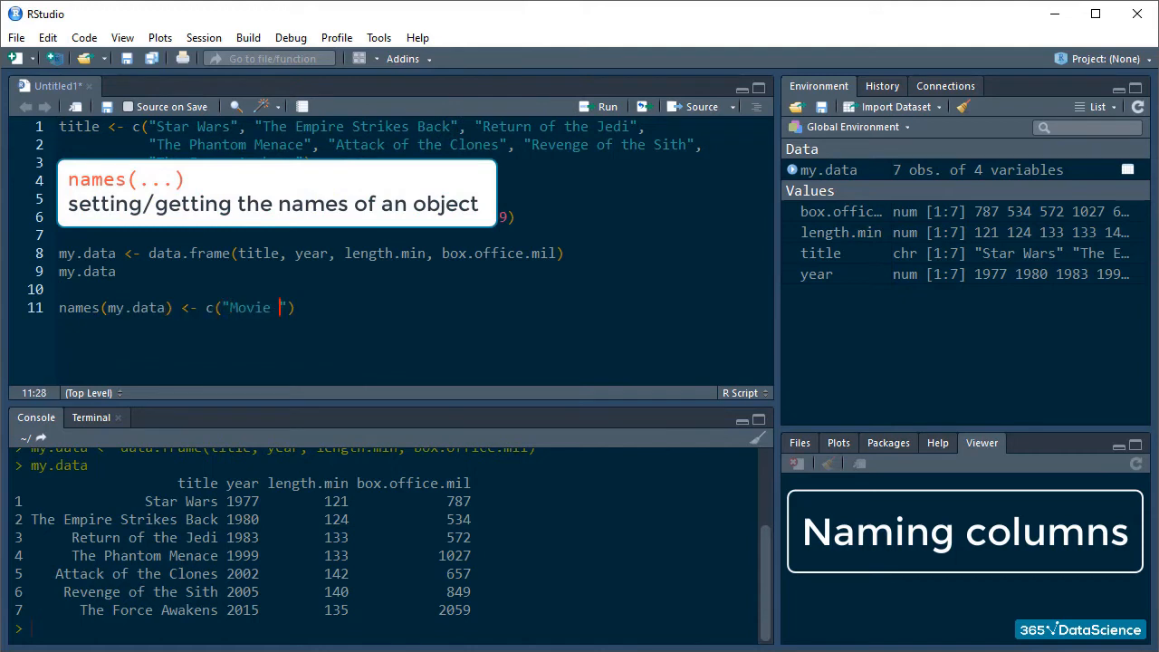
type("Title\", \"Release Year\", \"Length in Minutes\", \"Box Office")
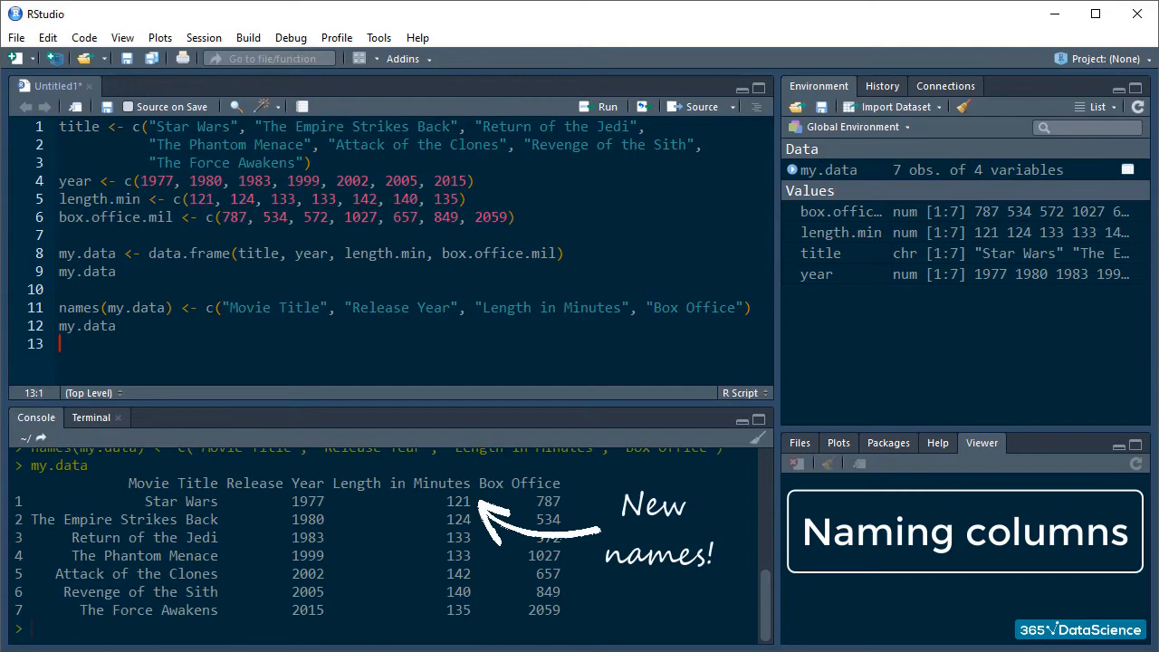
type("my")
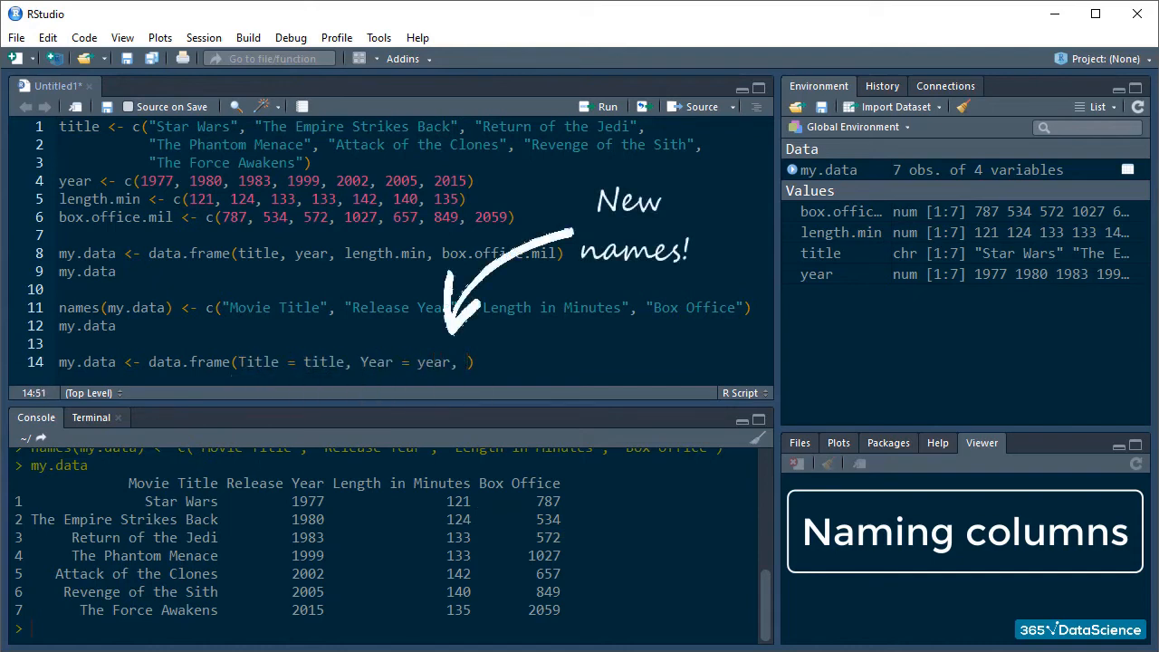
Step: Rebuild my.data with named arguments Title, Year, Length = length.min, Gross and print it
type("Length = length.min,")
type("Gross = box.office.mil)")
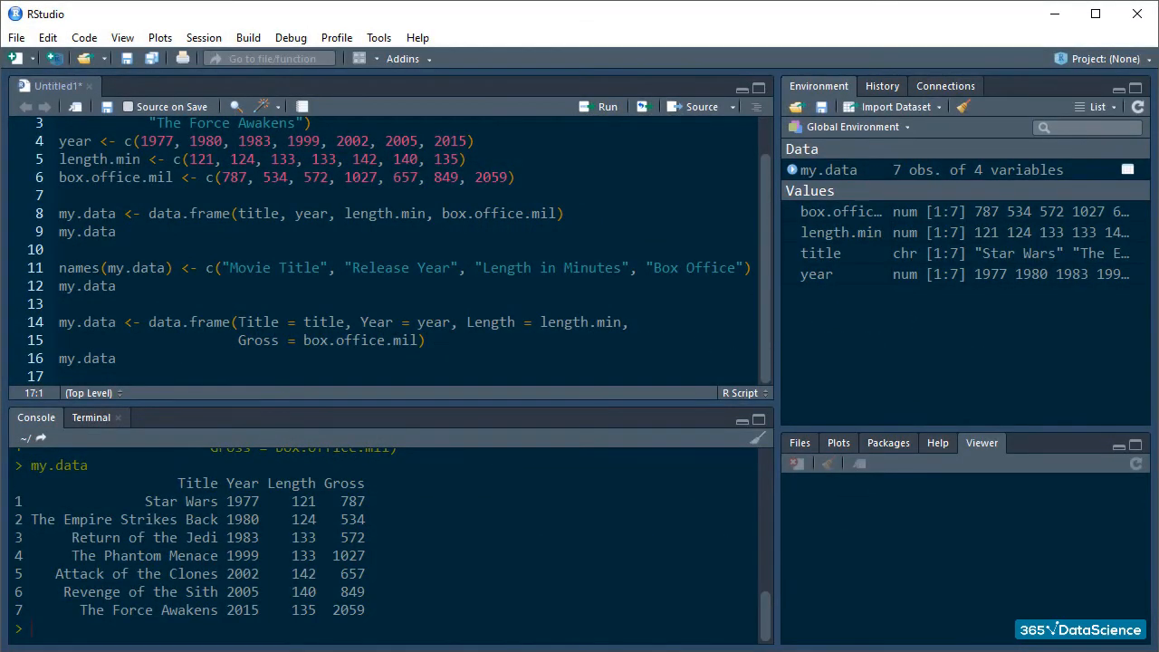
Step: Run str(my.data), showing 7 obs. of 4 variables with Title as a factor
type("str(my.data)")
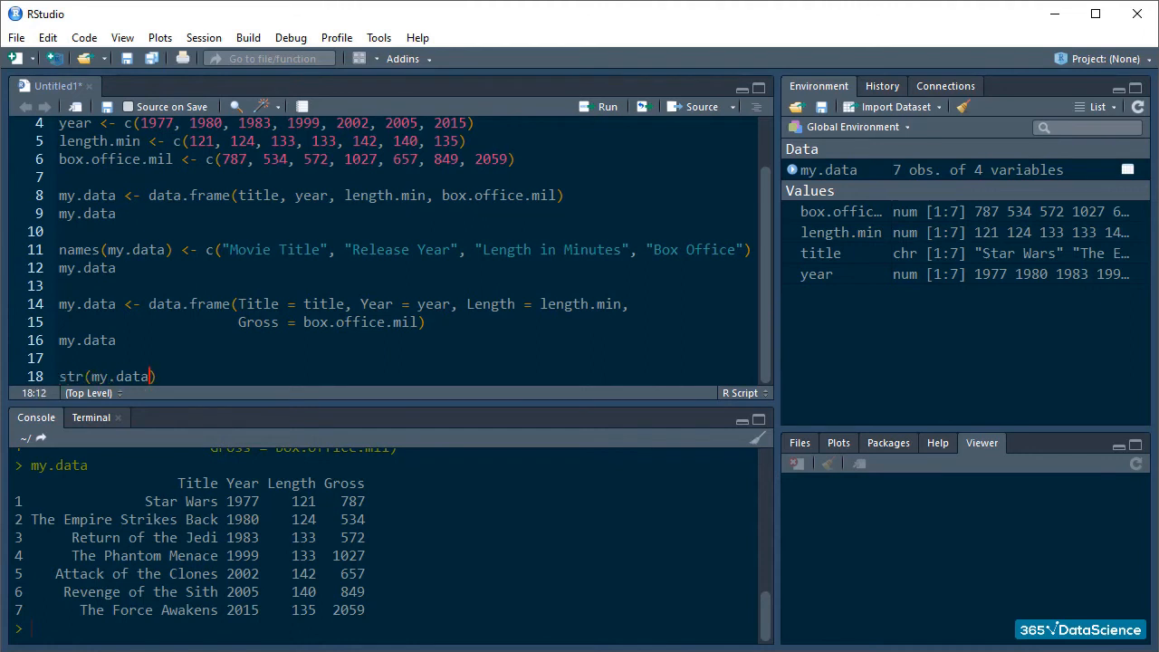
left_click(606, 105)
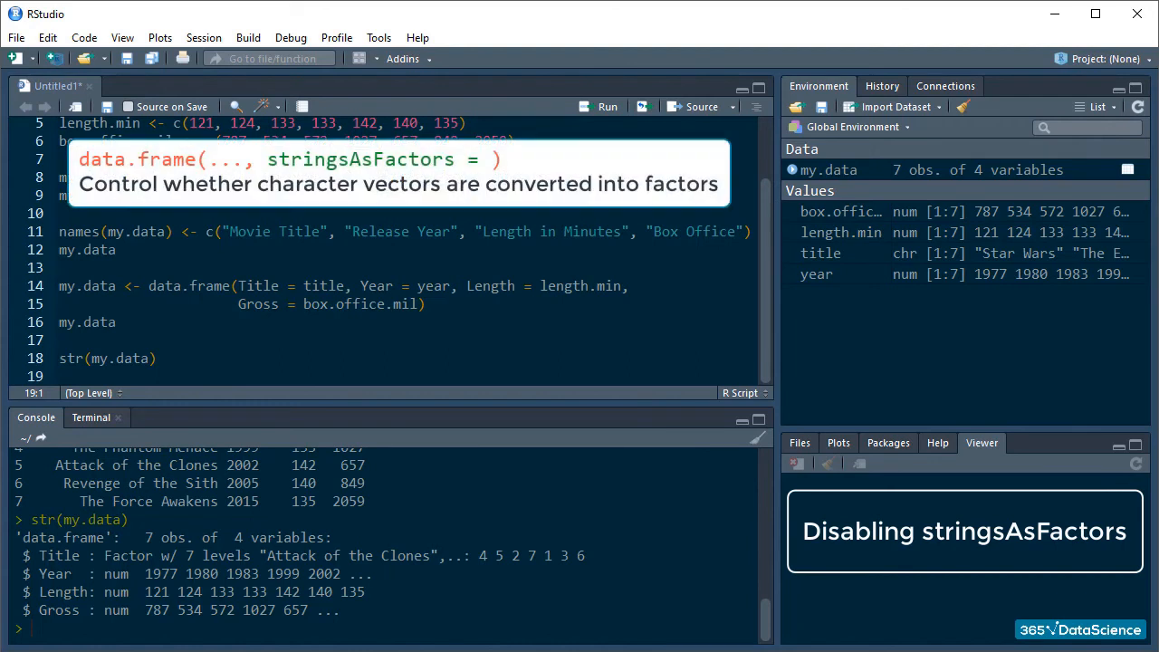
Step: Begin typing a stringsAsFactors argument after Gross = box.office.mil in the data.frame call
left_click(62, 322)
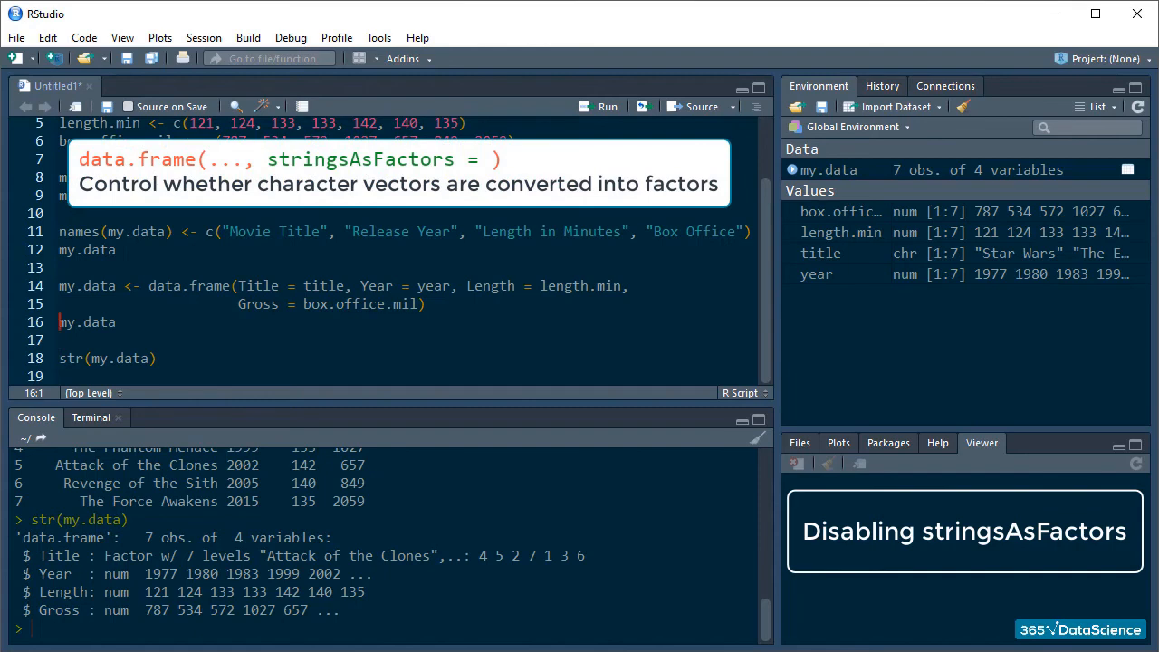
type(", s")
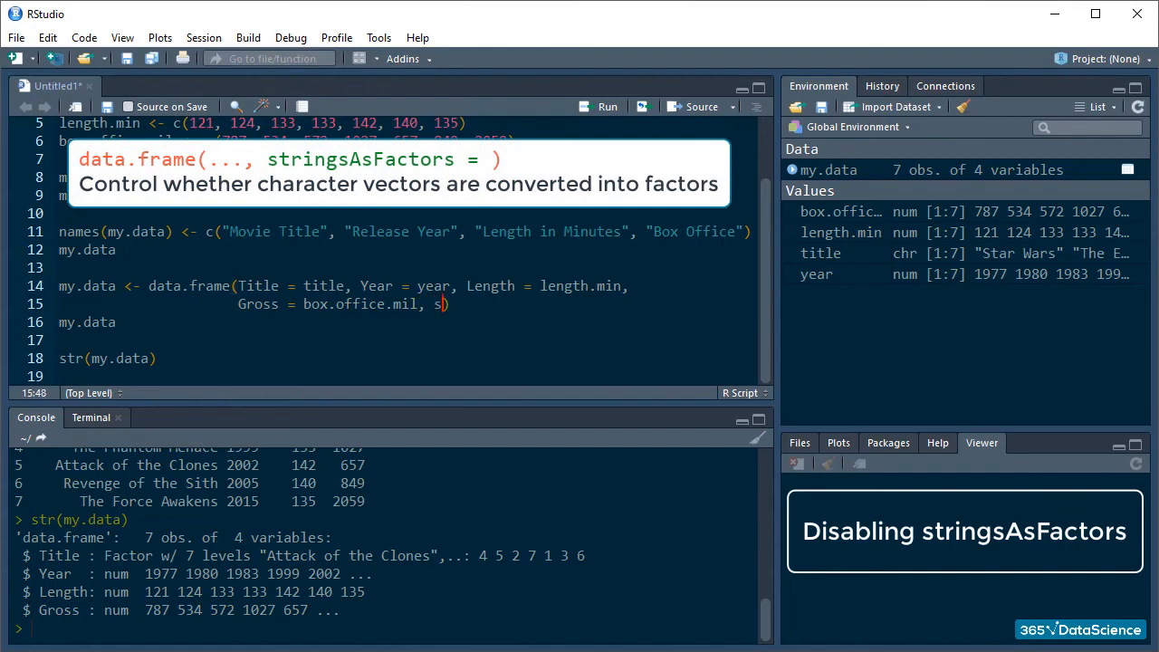